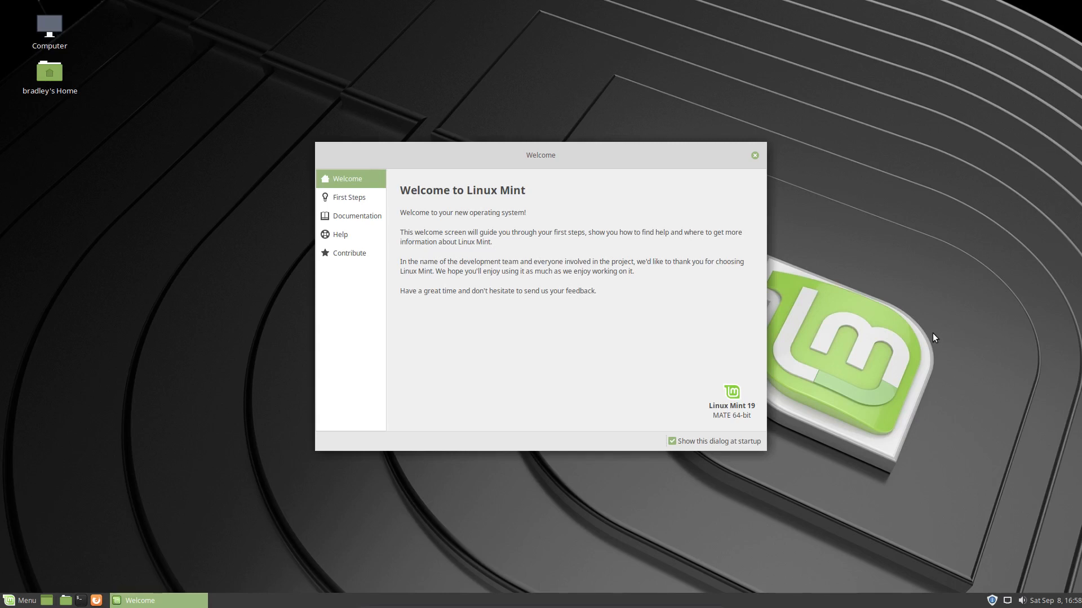
mouse_move(938, 325)
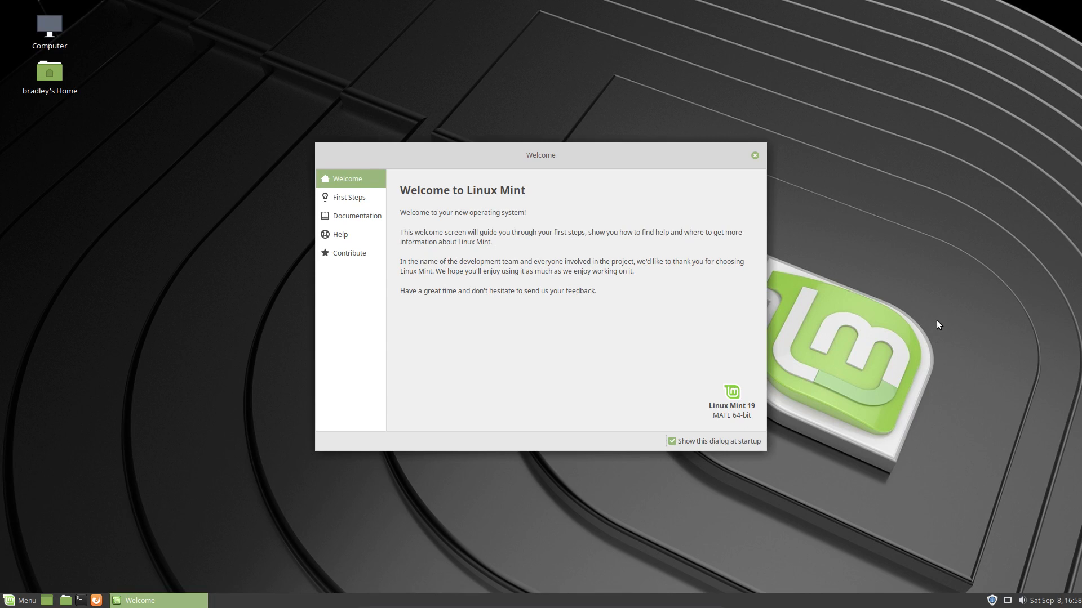
mouse_move(667, 402)
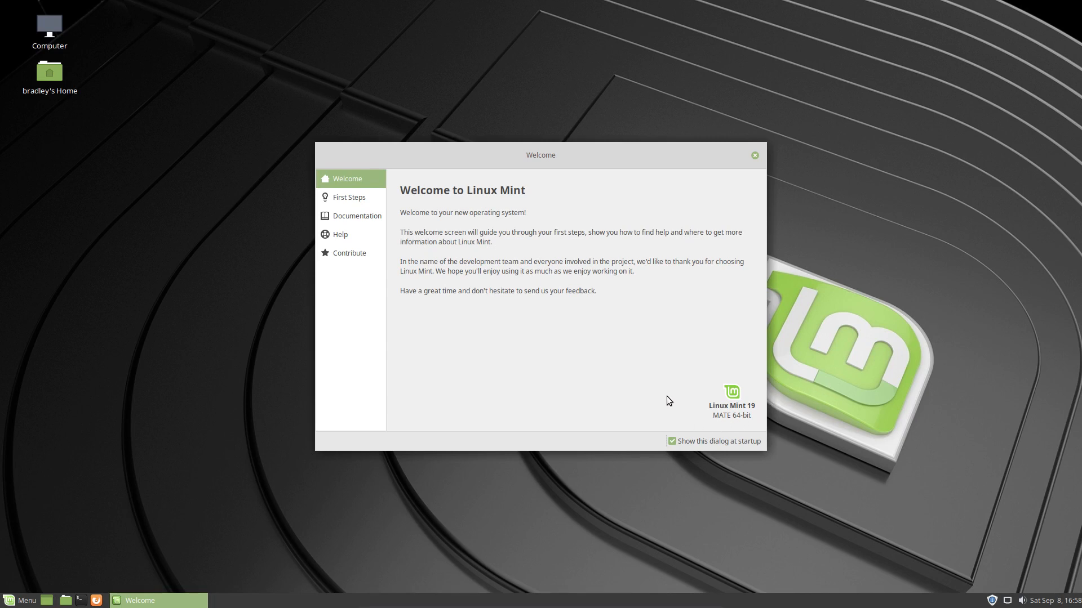
mouse_move(628, 346)
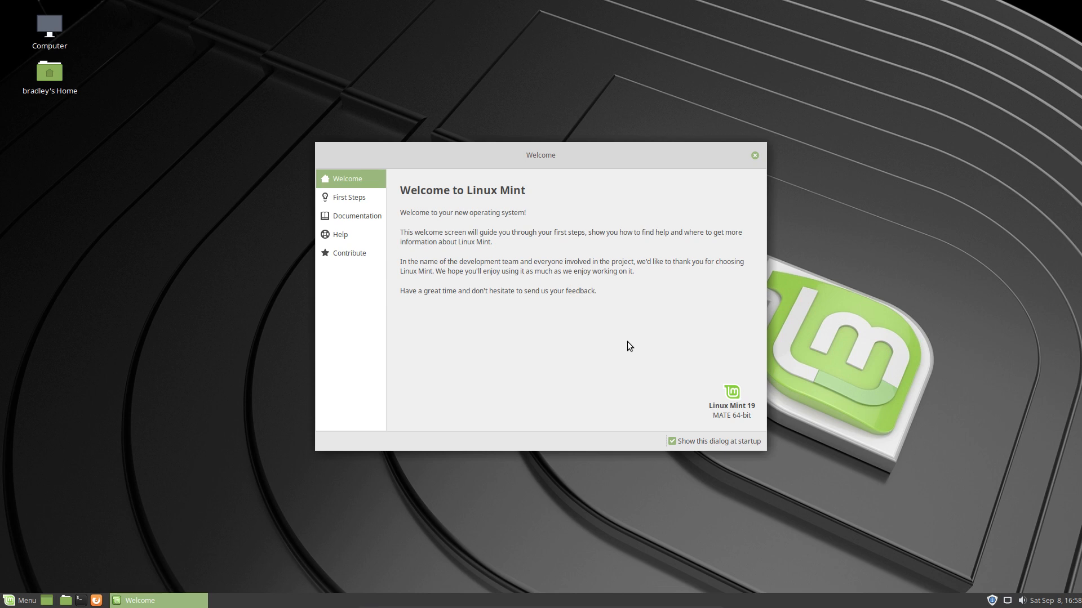
mouse_move(570, 376)
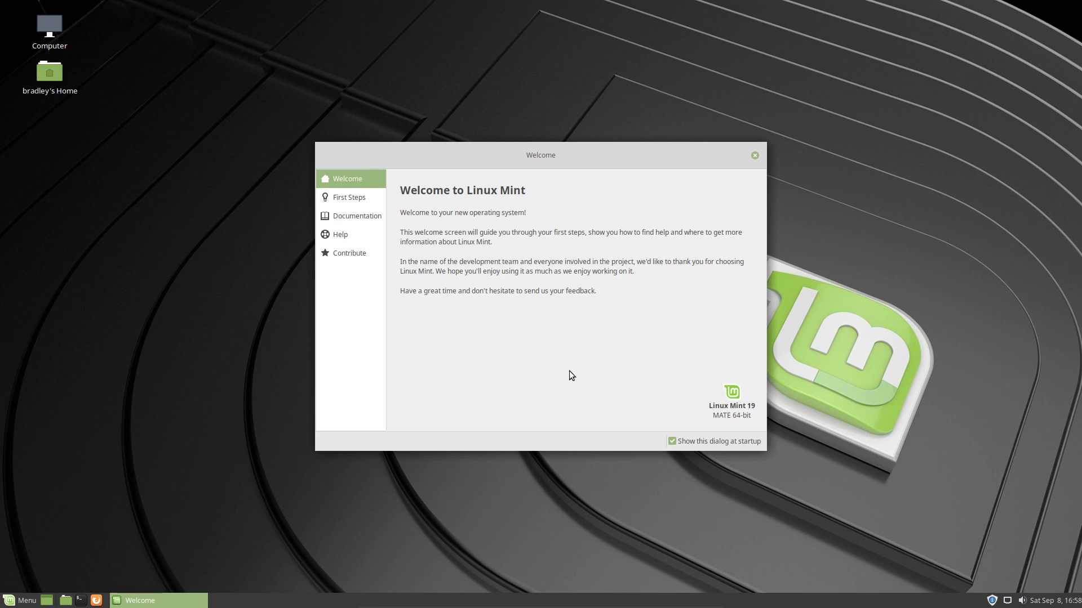
mouse_move(183, 497)
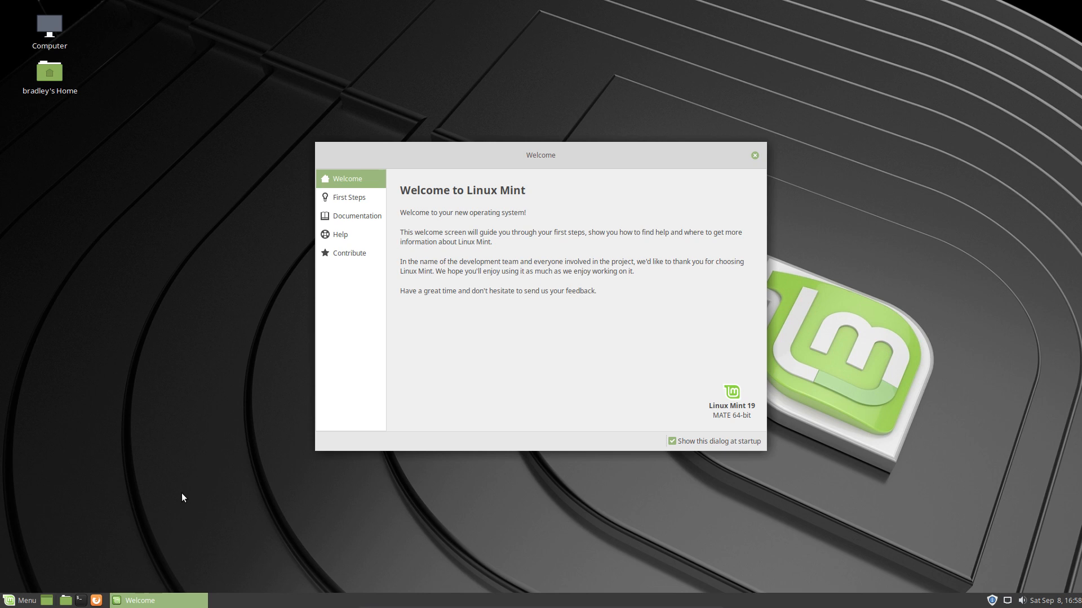
mouse_move(10, 601)
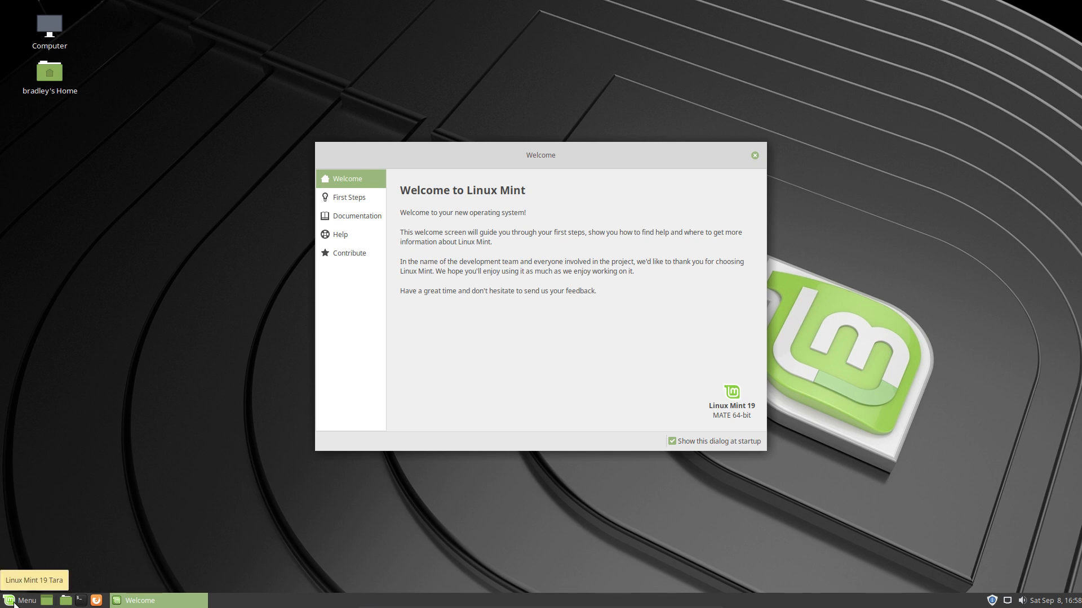
From Control Centre's Desktop Settings, set the Windows manager to Compiz
click(21, 600)
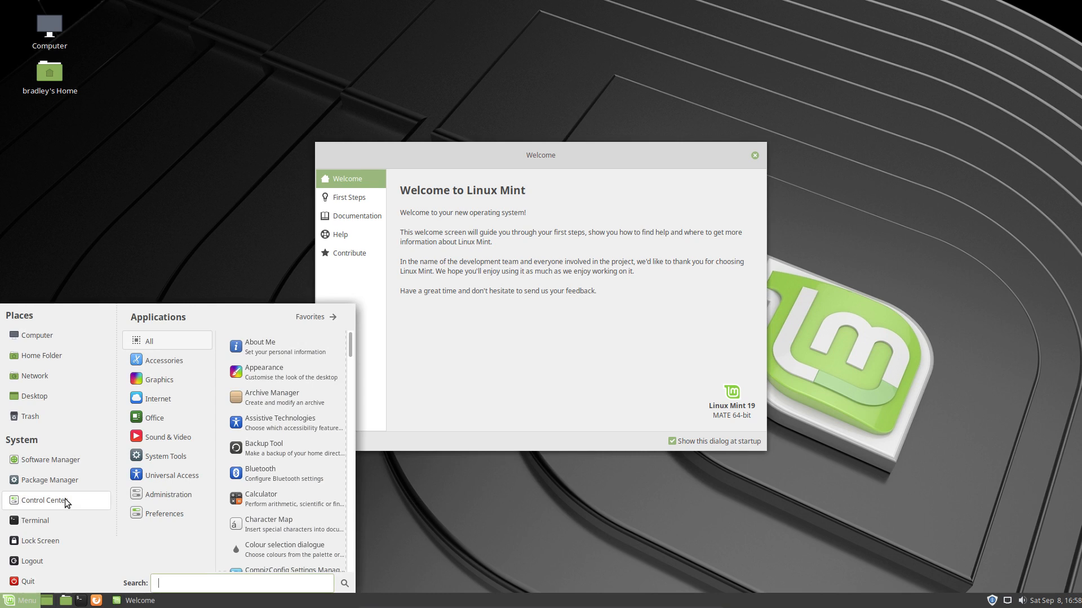
click(46, 500)
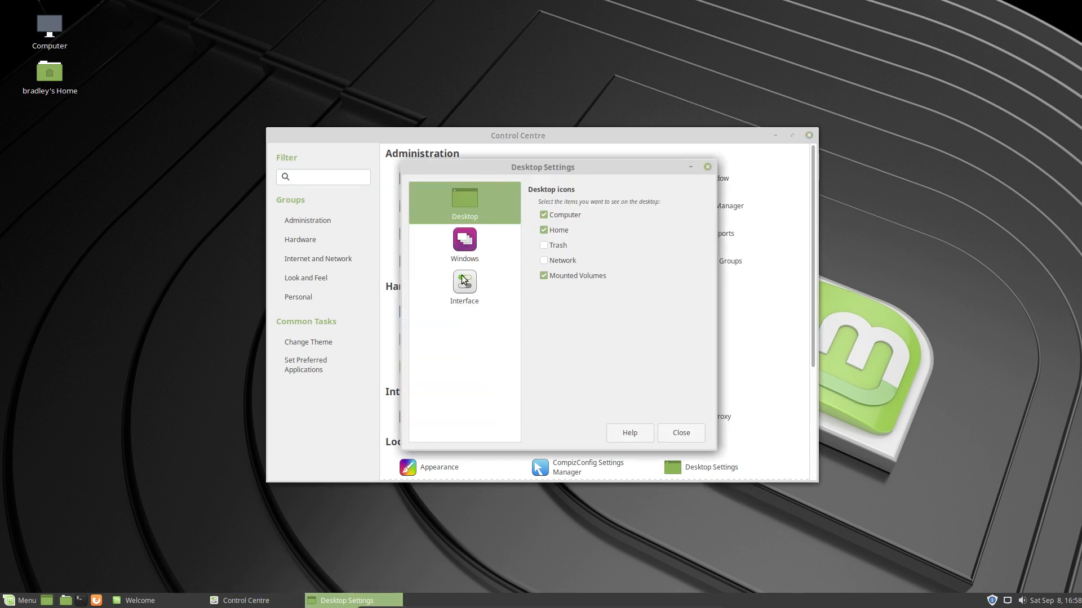
click(464, 243)
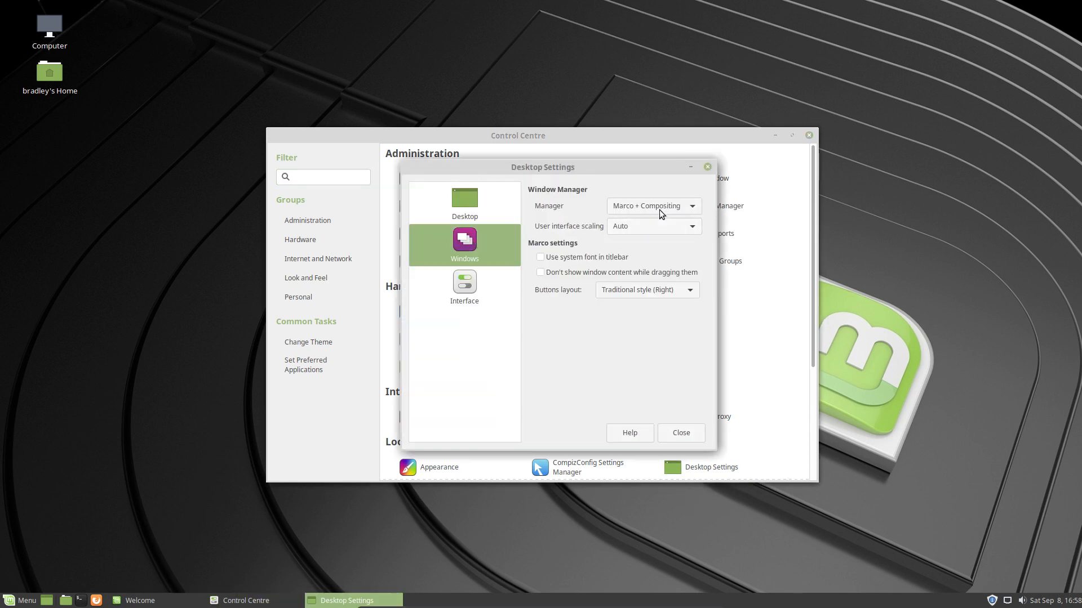
mouse_move(676, 210)
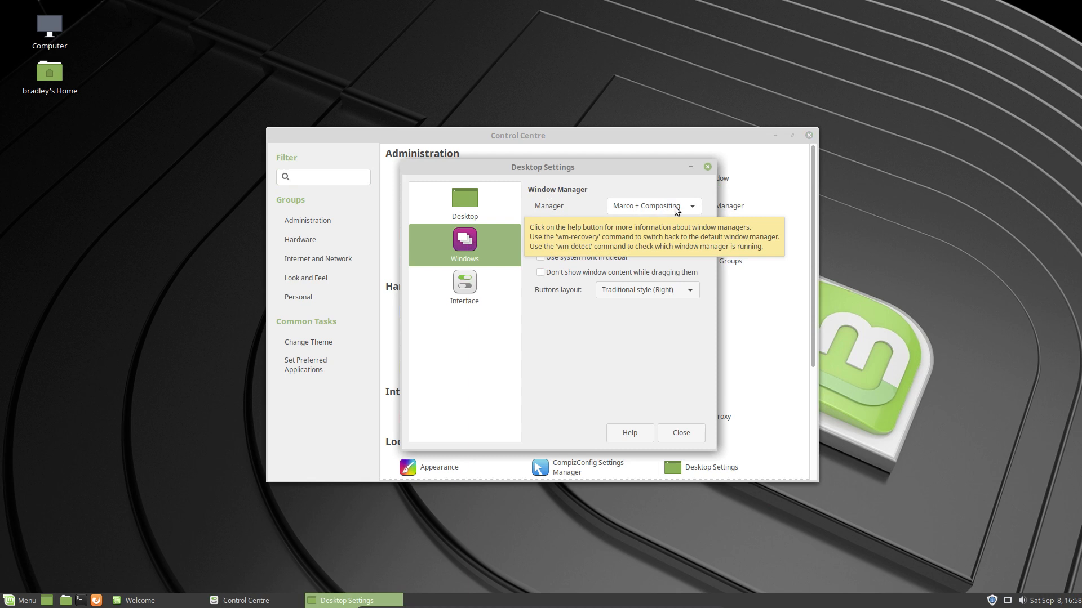
click(652, 206)
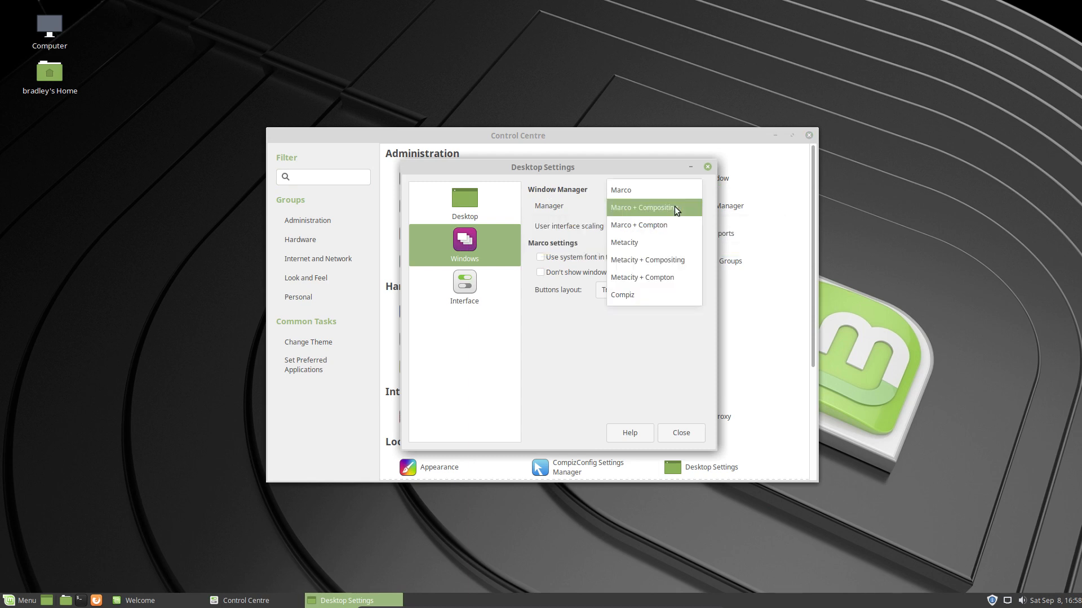
mouse_move(661, 299)
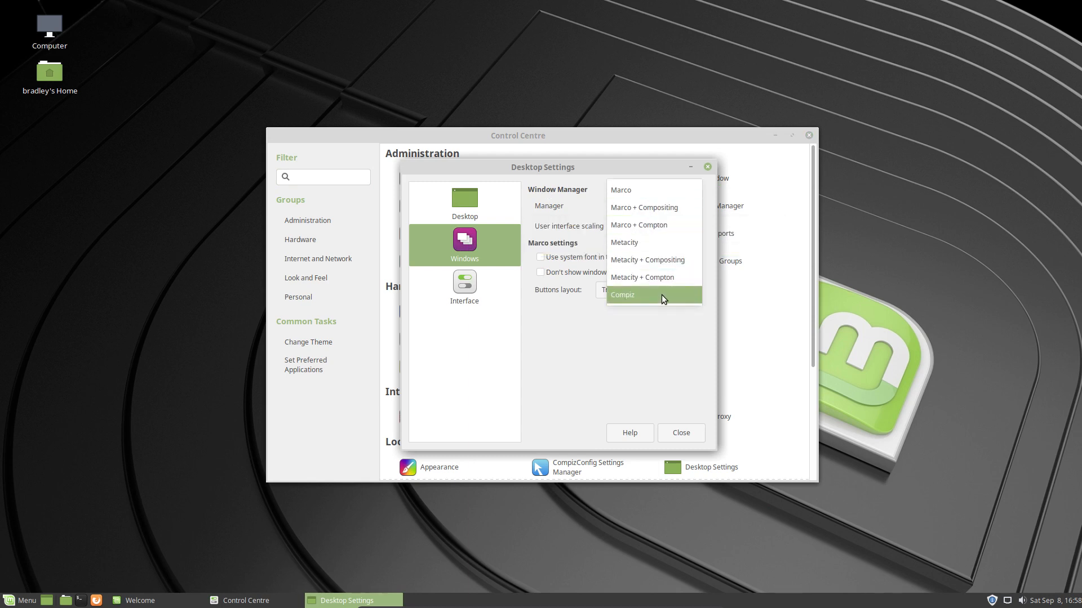
click(621, 295)
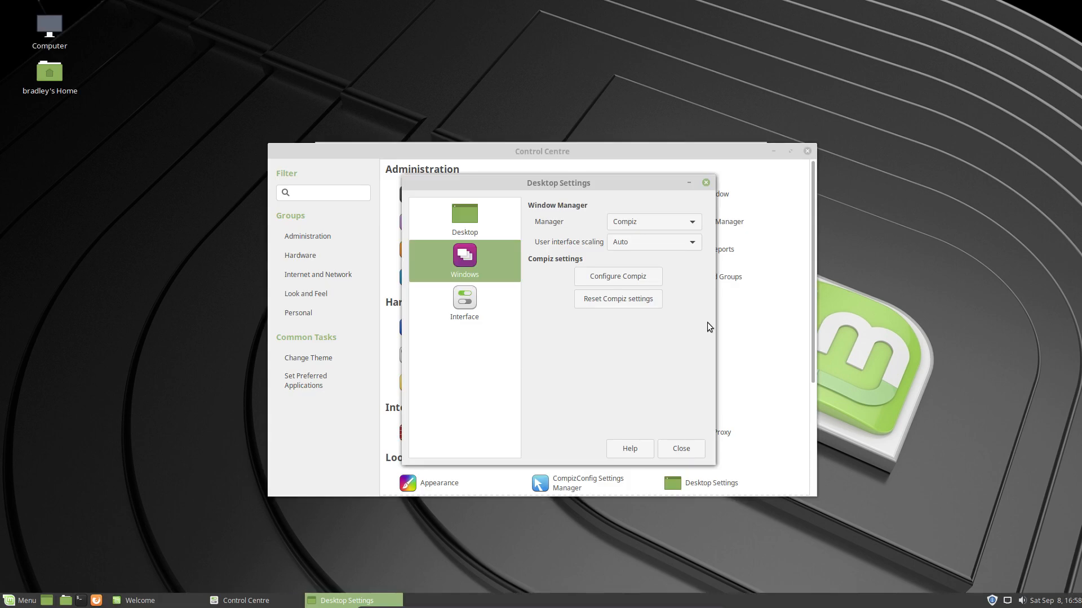
mouse_move(580, 197)
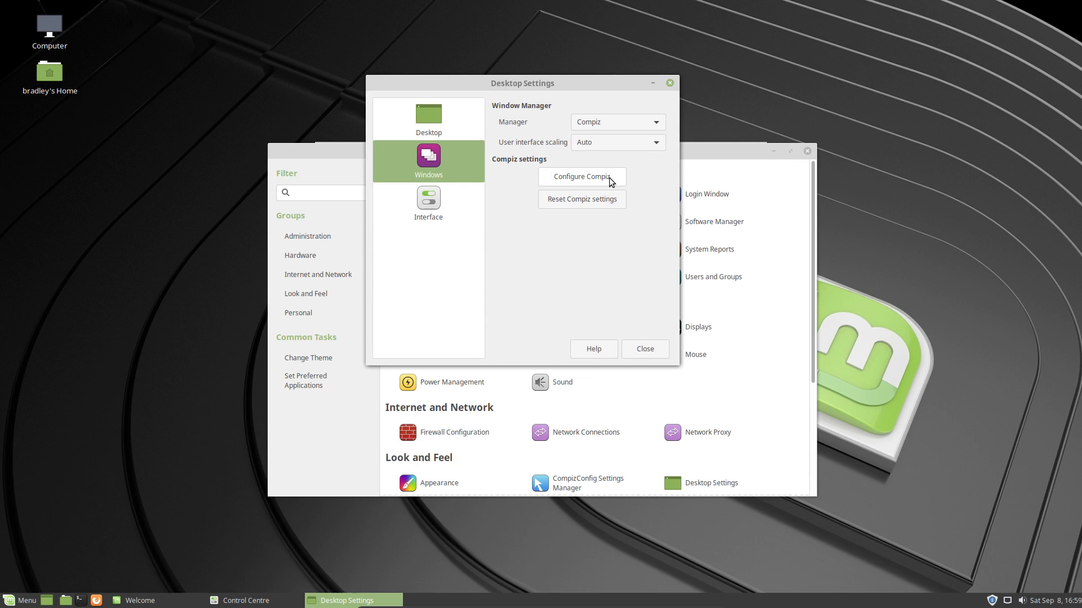
mouse_move(651, 110)
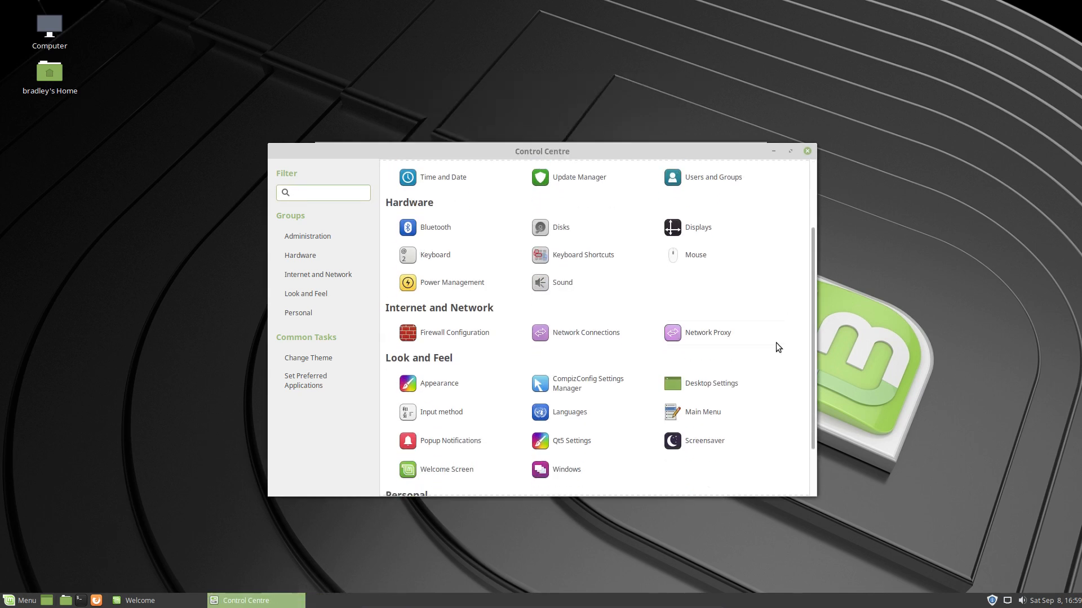
Scroll the Control Centre to Look and Feel and reopen the applications menu
scroll(down, 3)
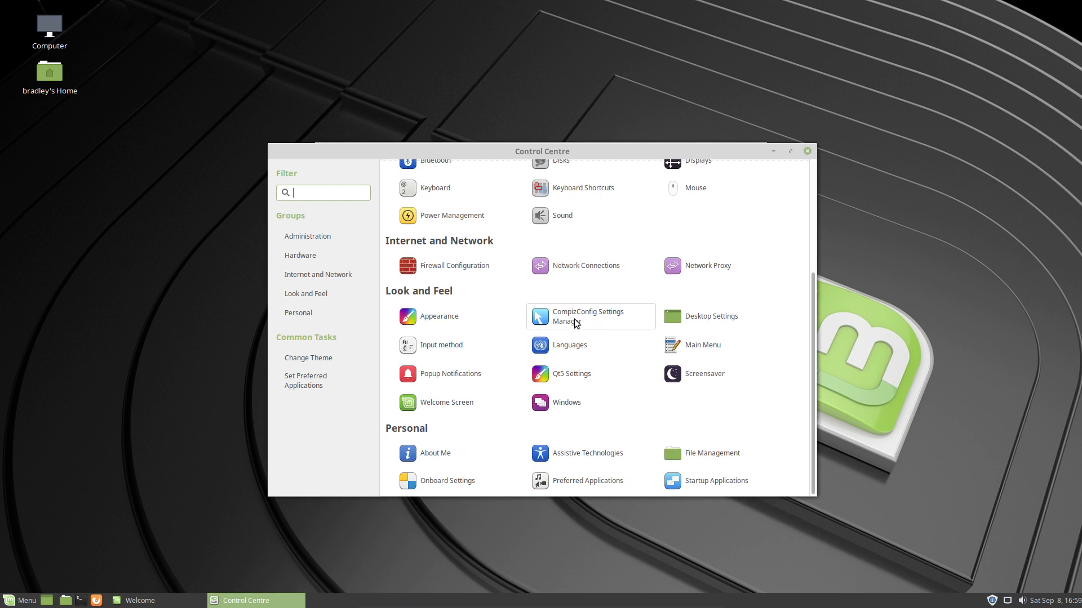
mouse_move(583, 317)
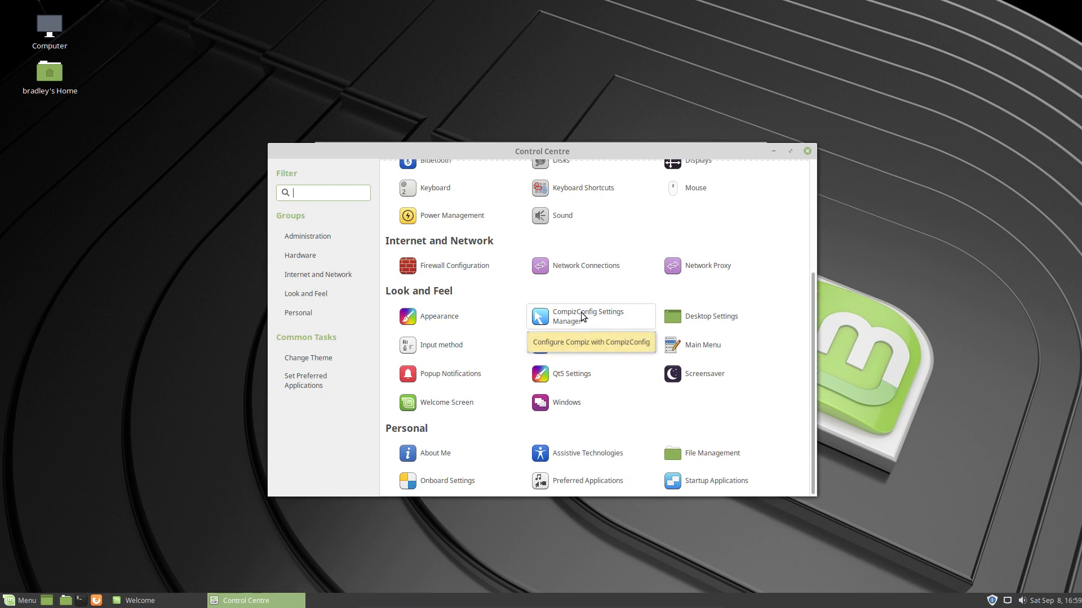
click(20, 600)
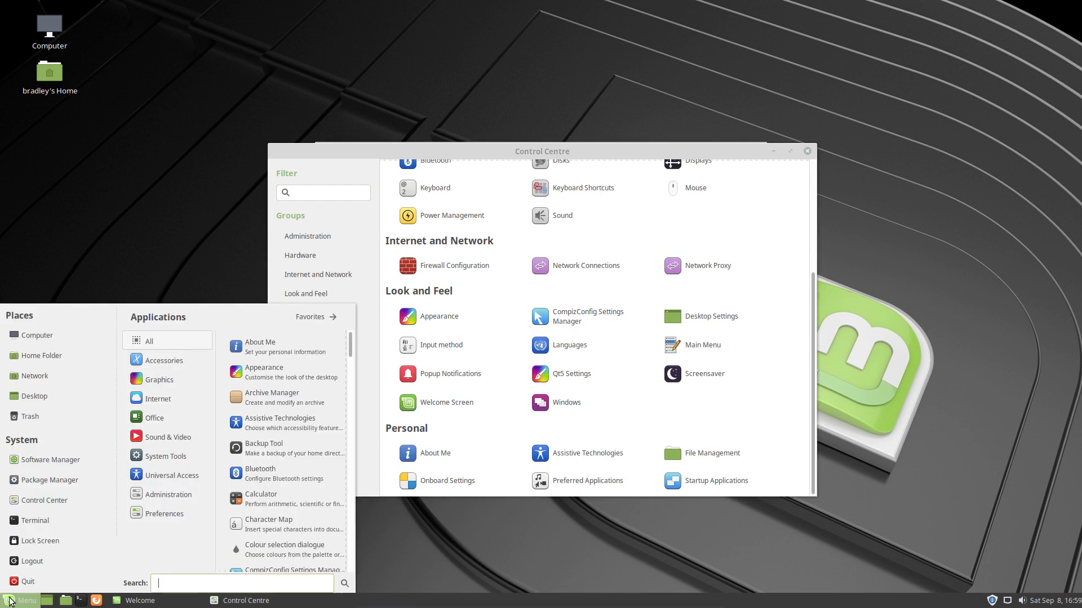
mouse_move(10, 600)
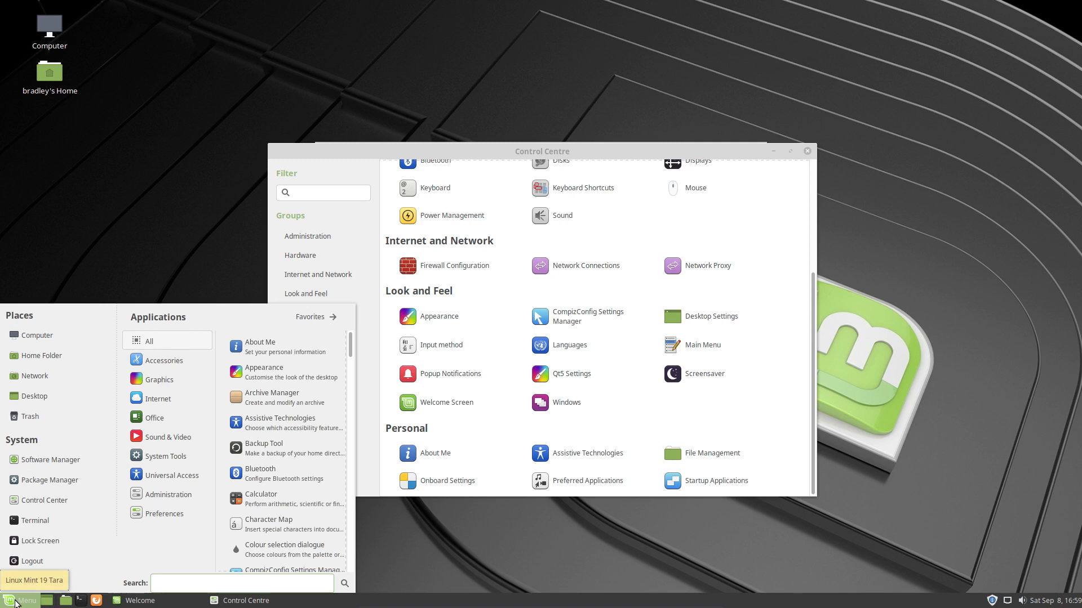
Search the menu for 'ccsm' and launch CompizConfig Settings Manager
text(ccsm)
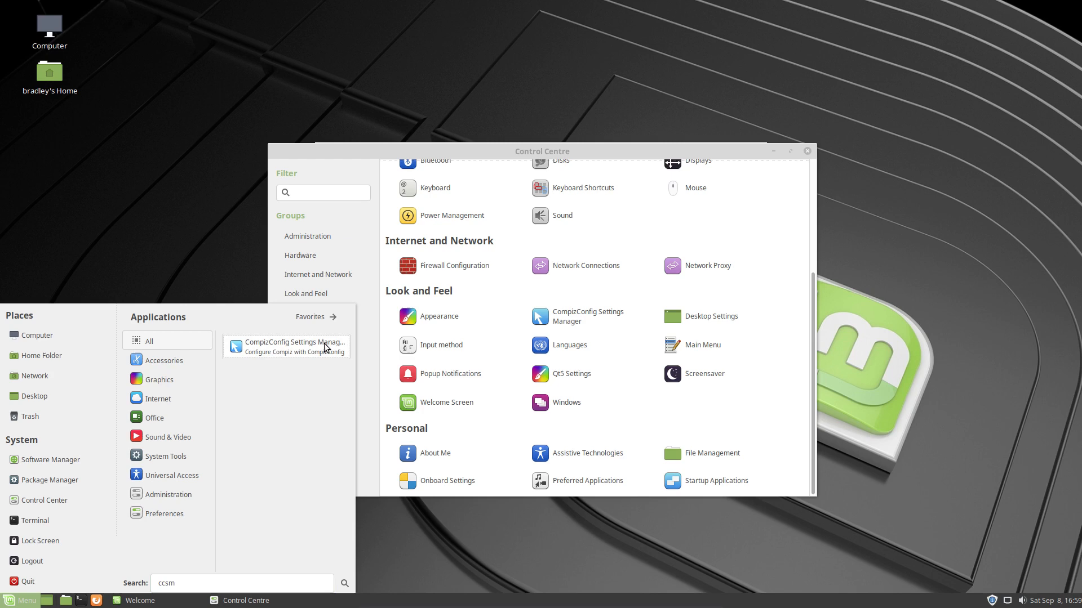
click(285, 347)
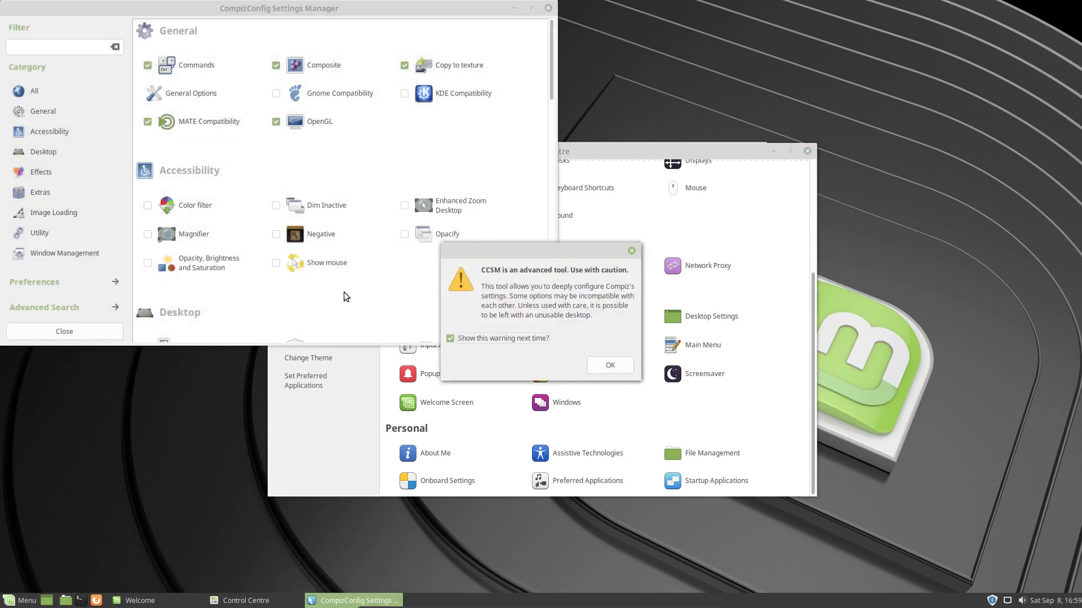
mouse_move(627, 380)
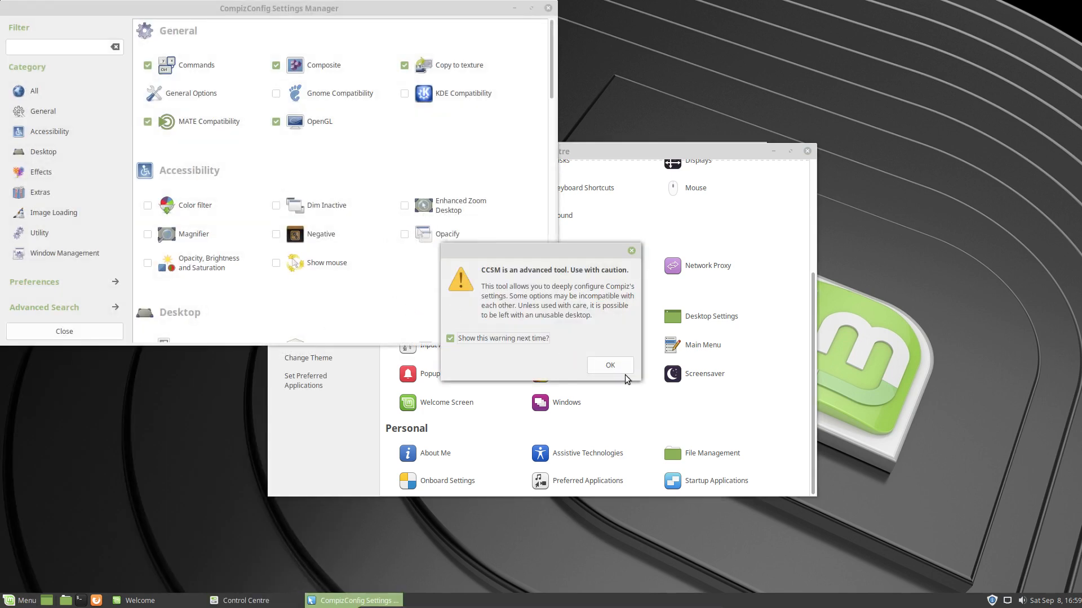
mouse_move(545, 285)
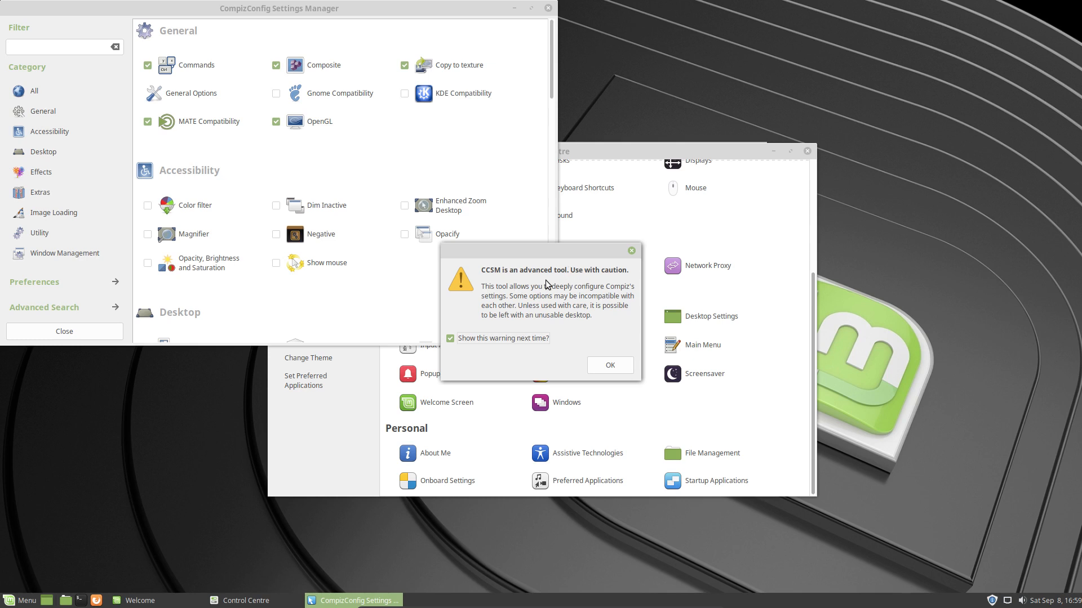
mouse_move(540, 286)
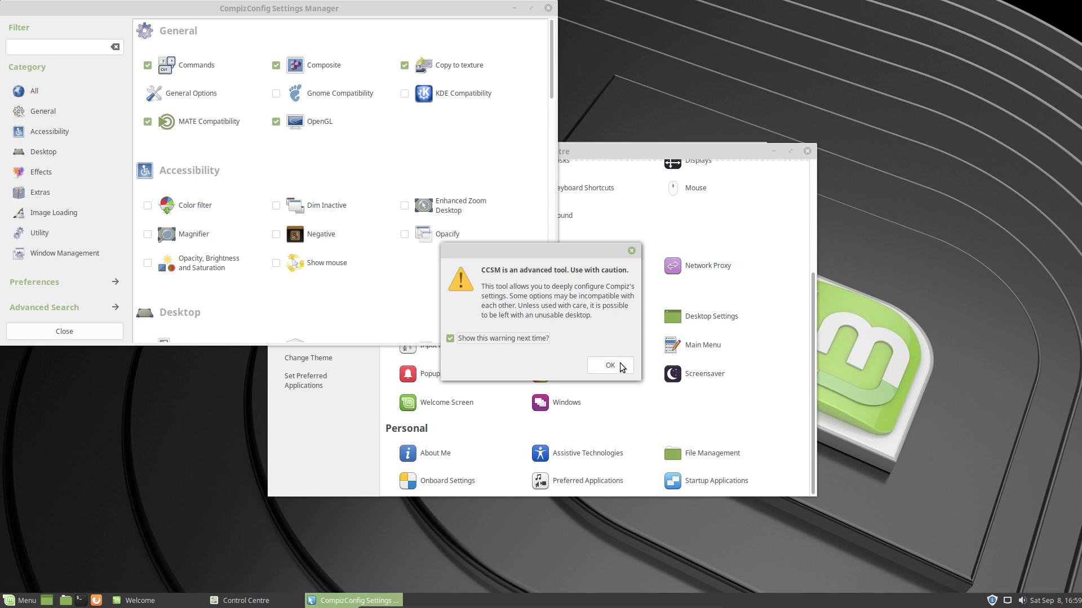
Accept the 'CCSM is an advanced tool' warning and scroll to the Desktop plugins
click(609, 366)
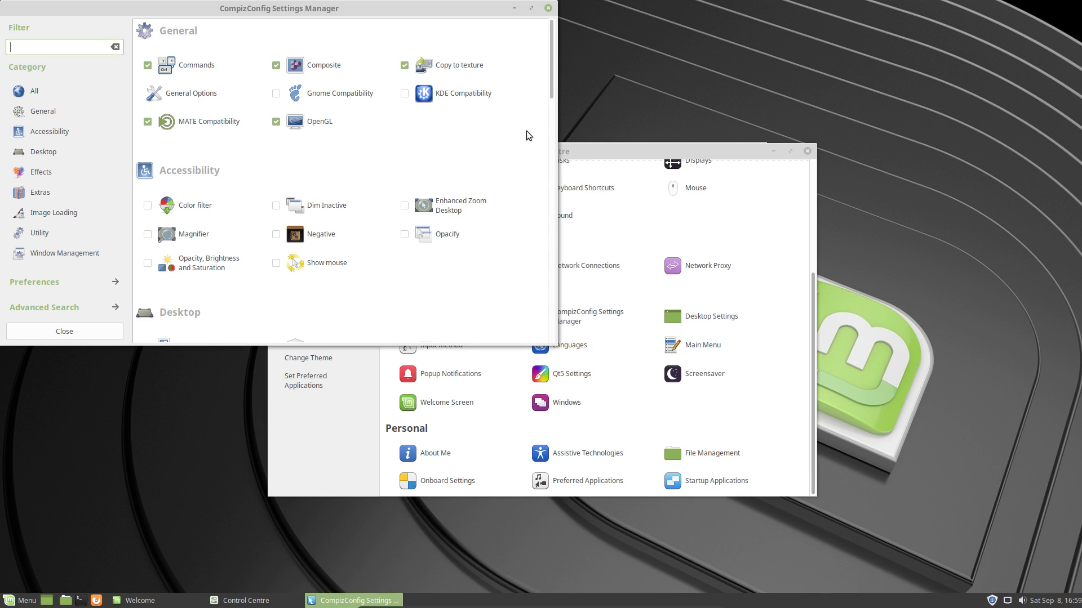
scroll(down, 3)
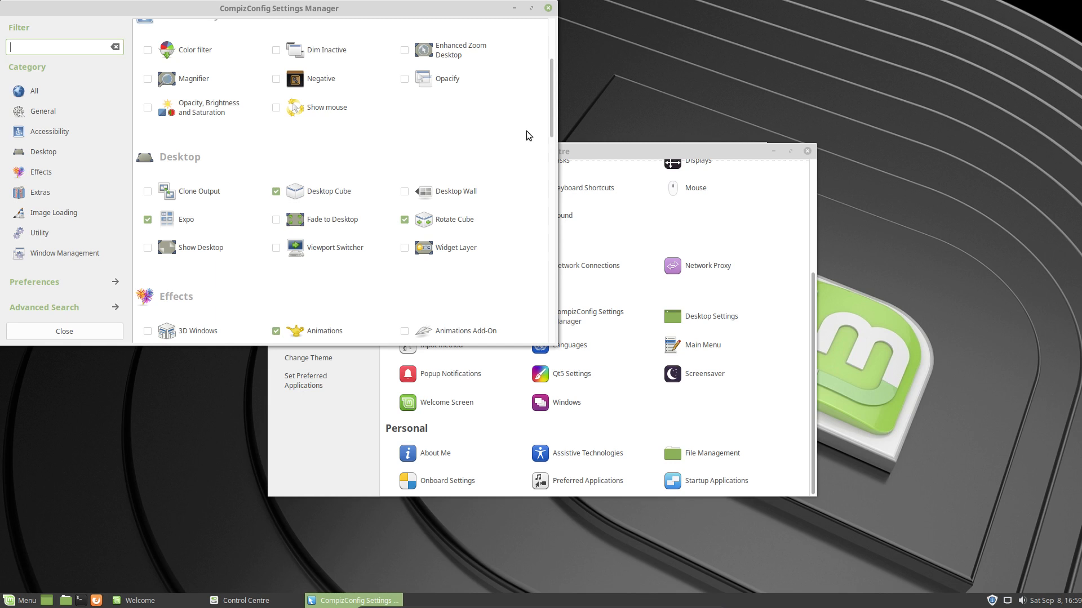
mouse_move(864, 194)
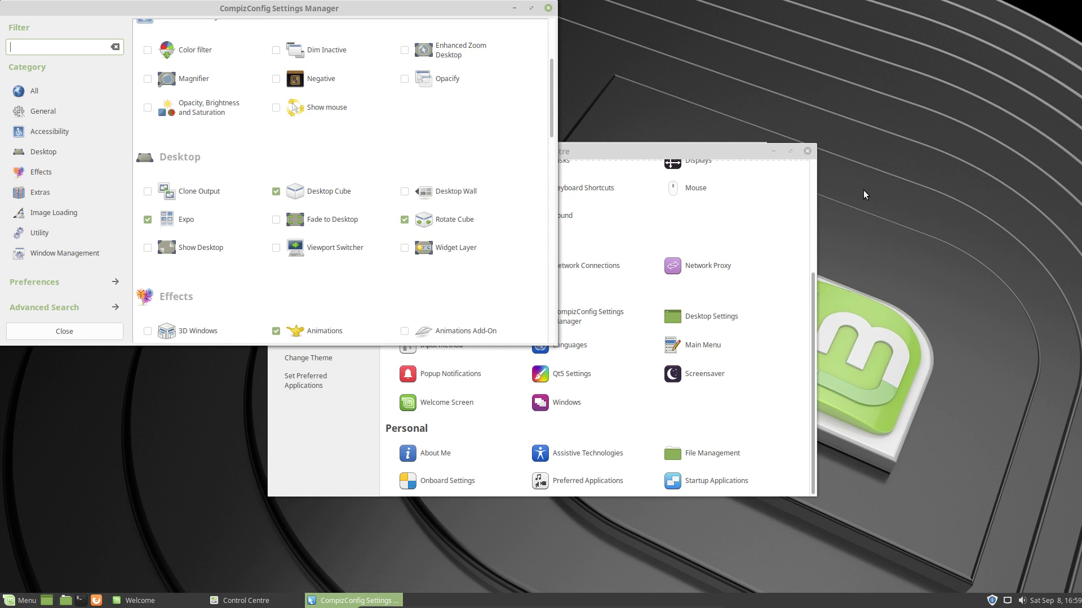
mouse_move(956, 283)
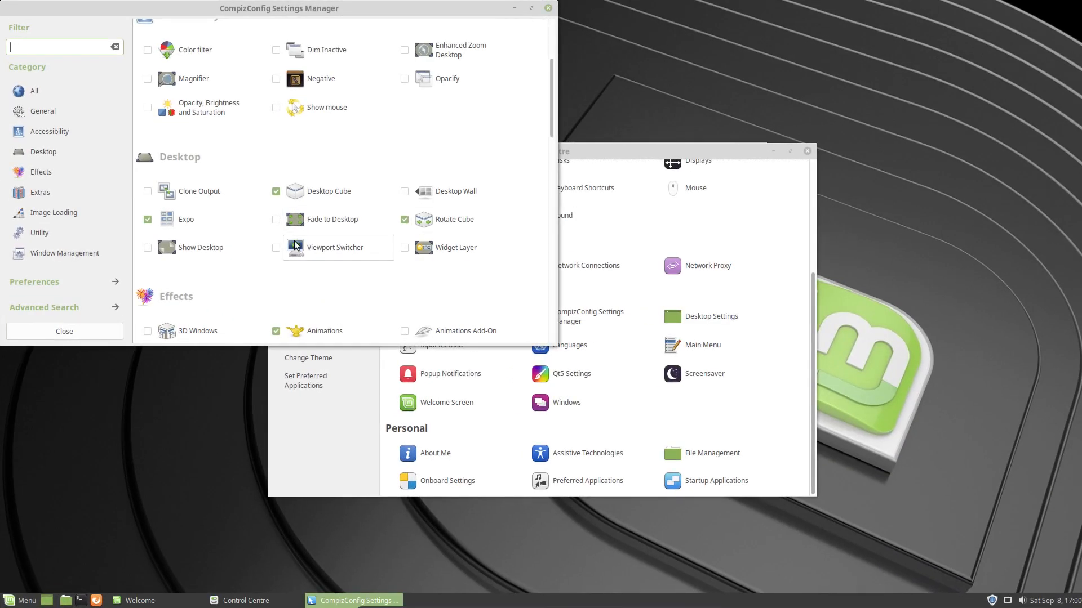
mouse_move(343, 251)
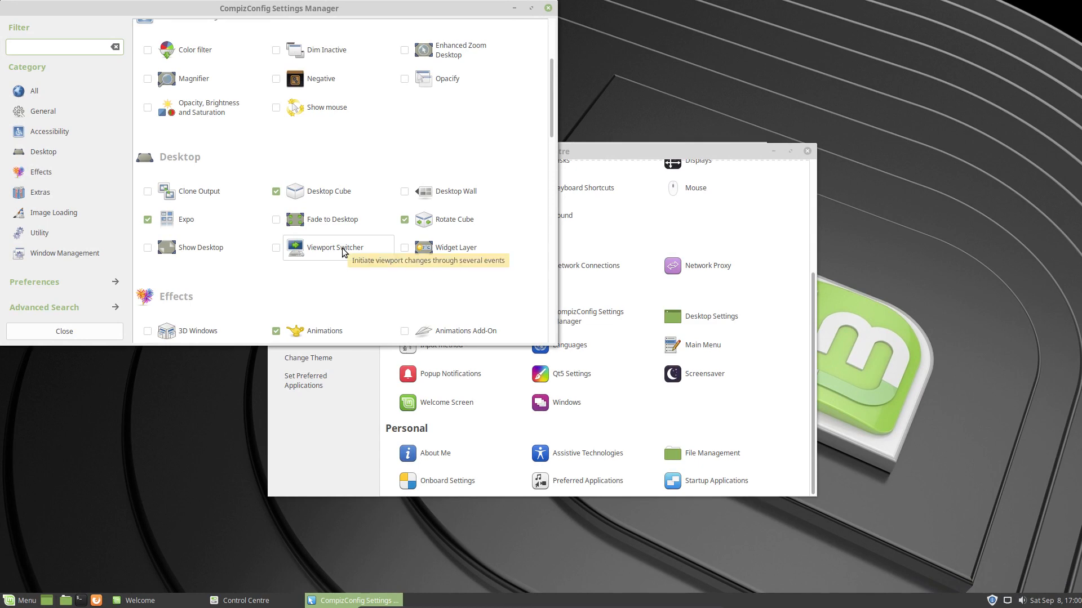
Tick the Viewport Switcher checkbox in the Desktop section
click(276, 247)
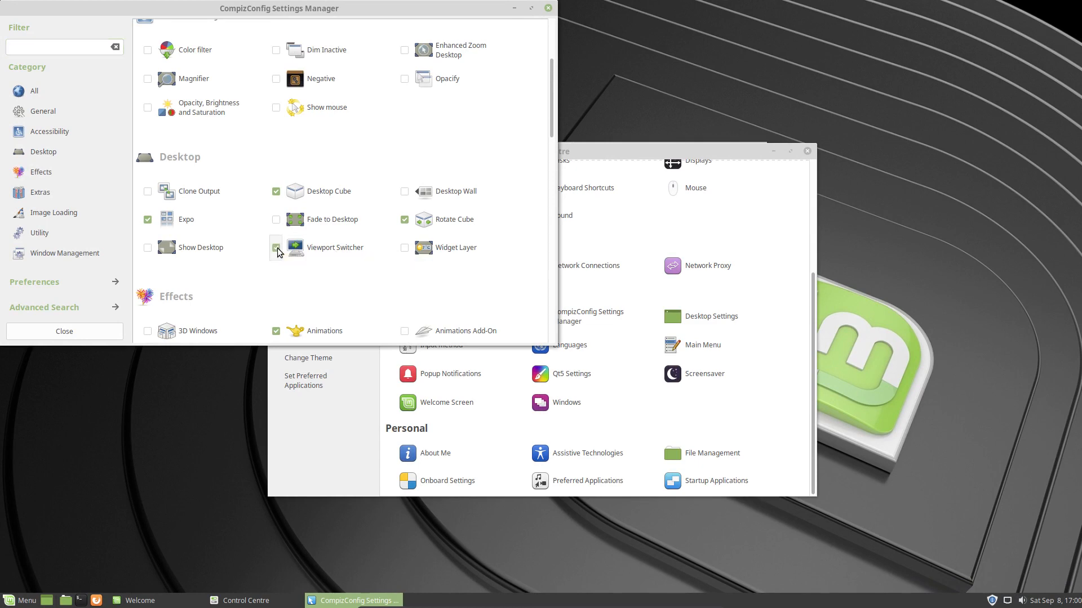
click(276, 248)
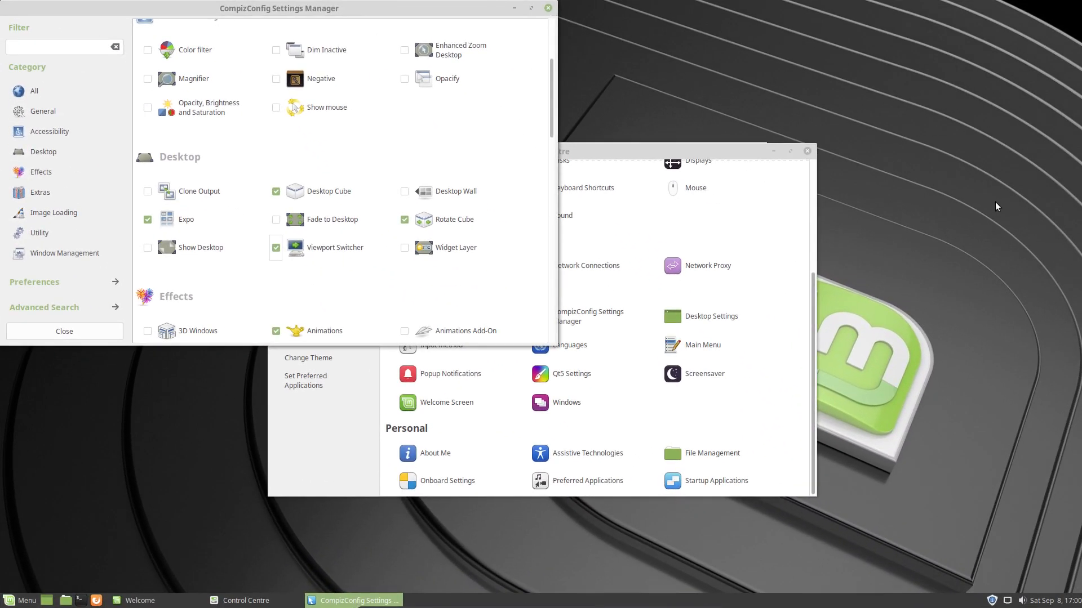
mouse_move(485, 221)
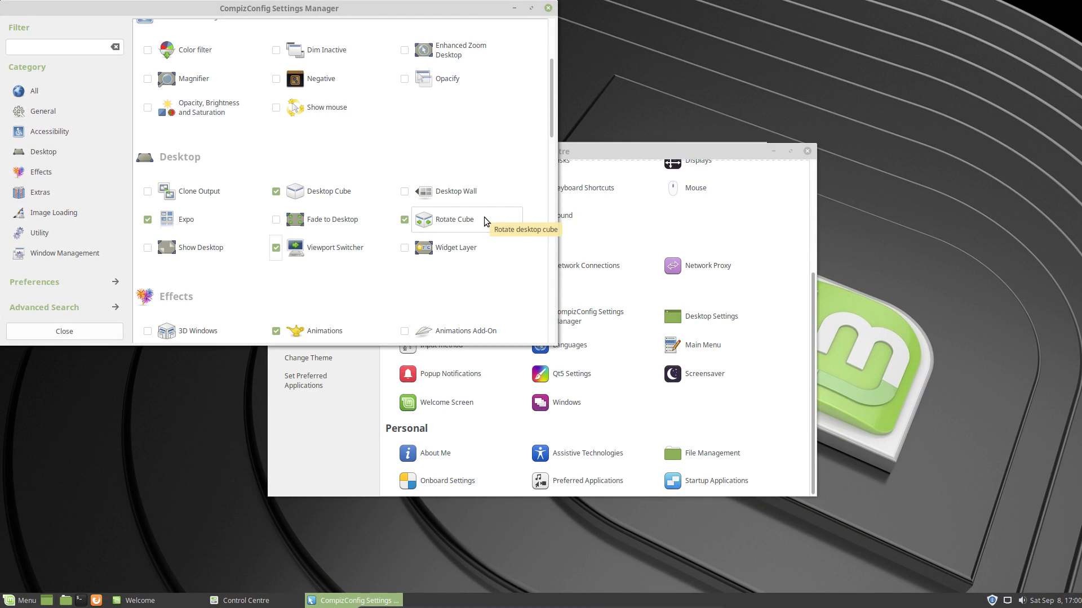
Open Rotate Cube's General settings page containing the Zoom option
click(454, 220)
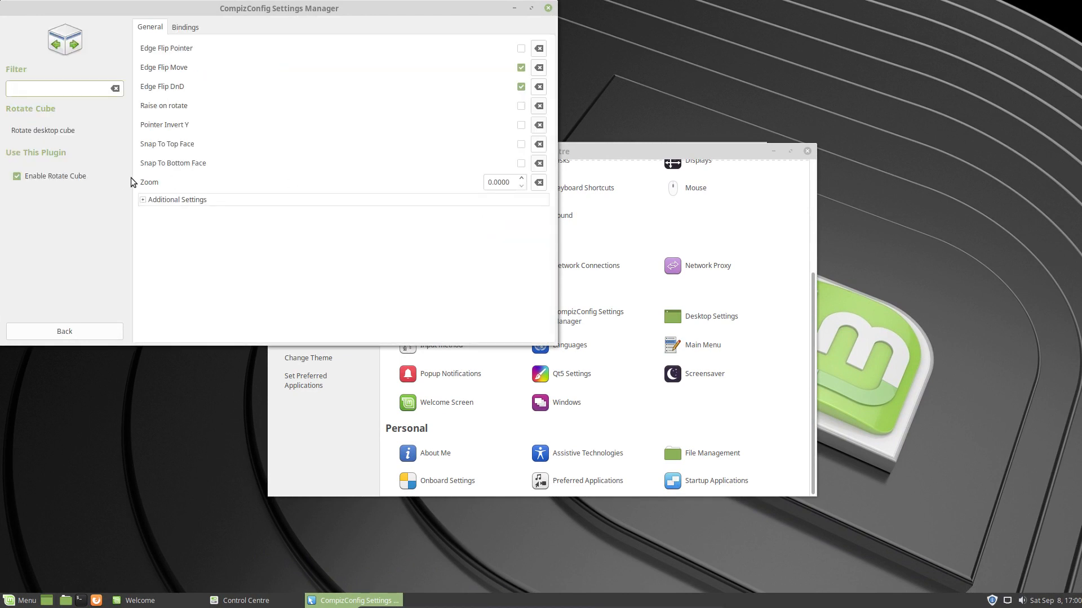
click(62, 88)
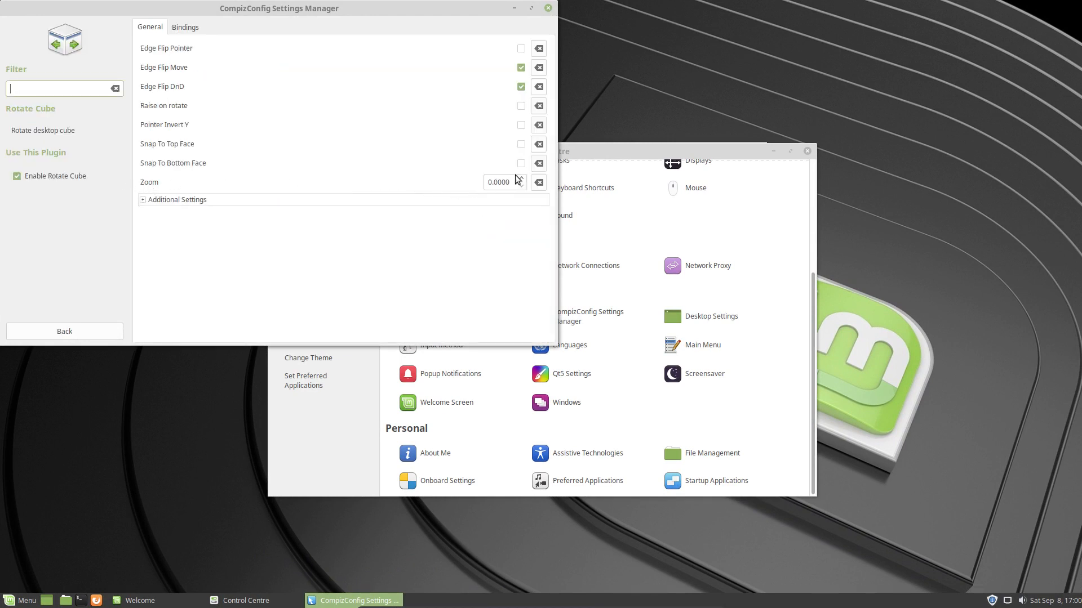